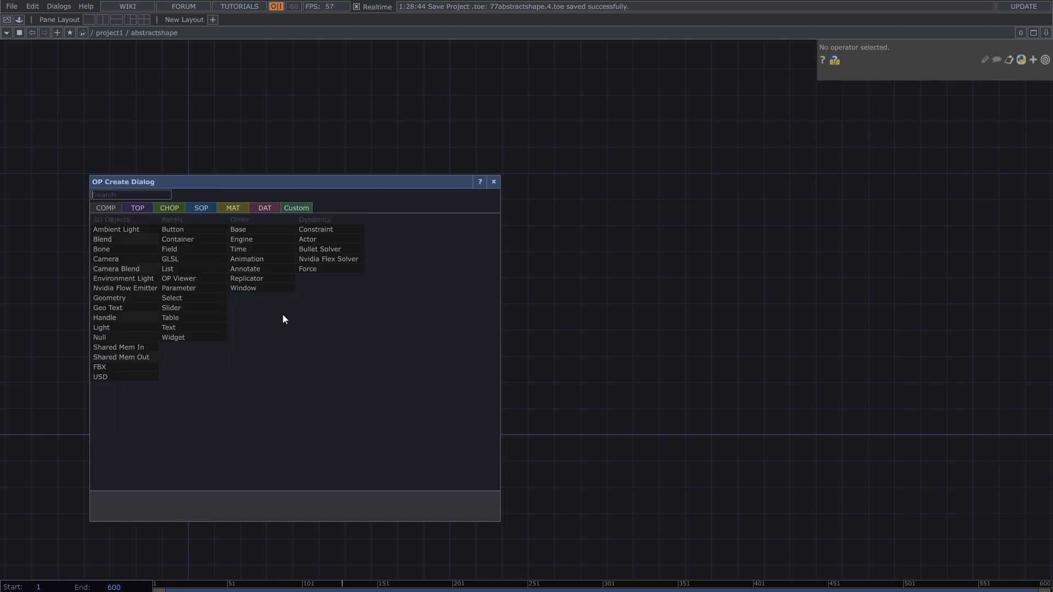
Step: Place a Grid SOP (grid1) with 20 rows and 20 columns as the starting mesh
{"action": "left_click", "coordinate": [199, 207]}
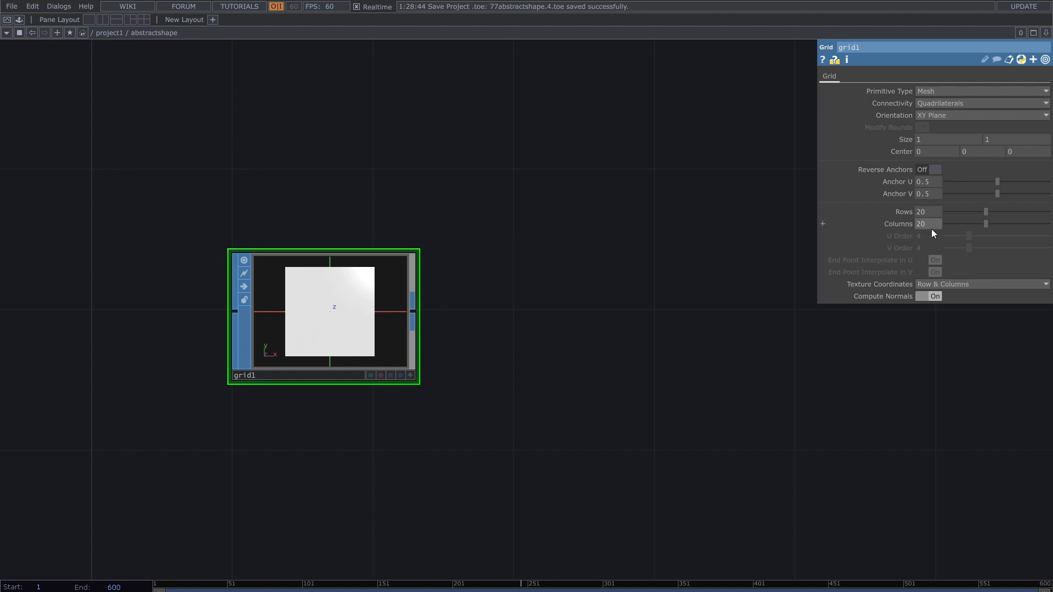
{"action": "mouse_move", "coordinate": [942, 224]}
{"action": "type", "text": "tw"}
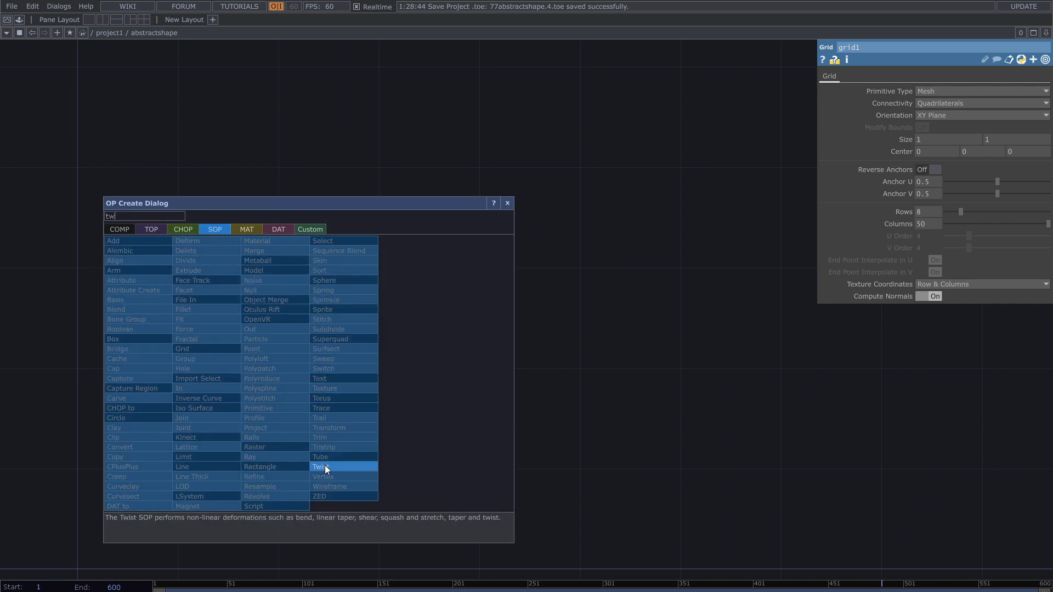
Step: Add a Twist SOP after grid1 with strength around 327 to warp it into a wavy sheet
{"action": "double_click", "coordinate": [321, 467]}
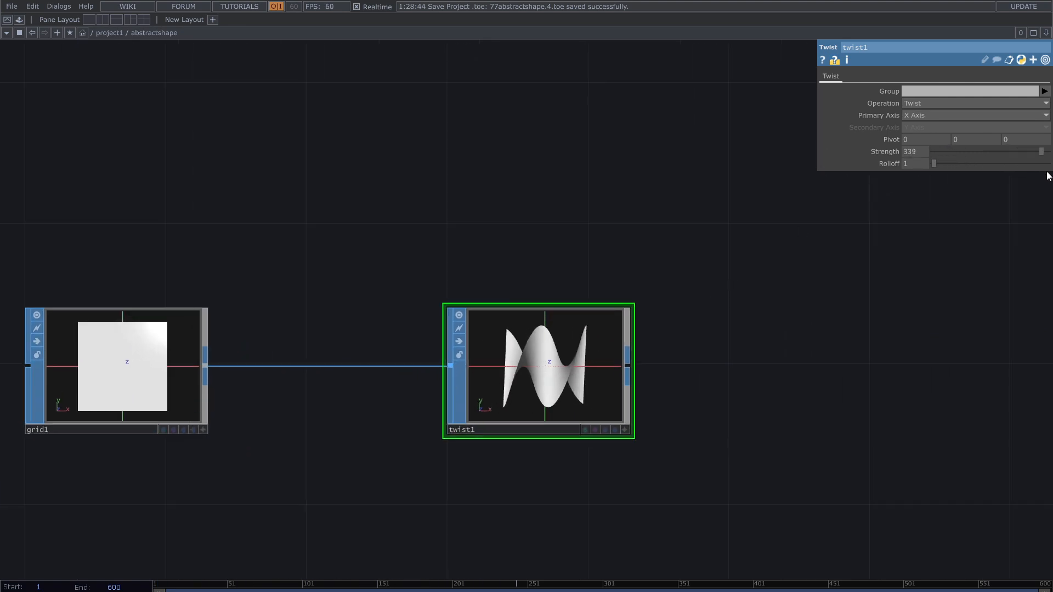
{"action": "left_click_drag", "start_coordinate": [940, 152], "coordinate": [932, 152]}
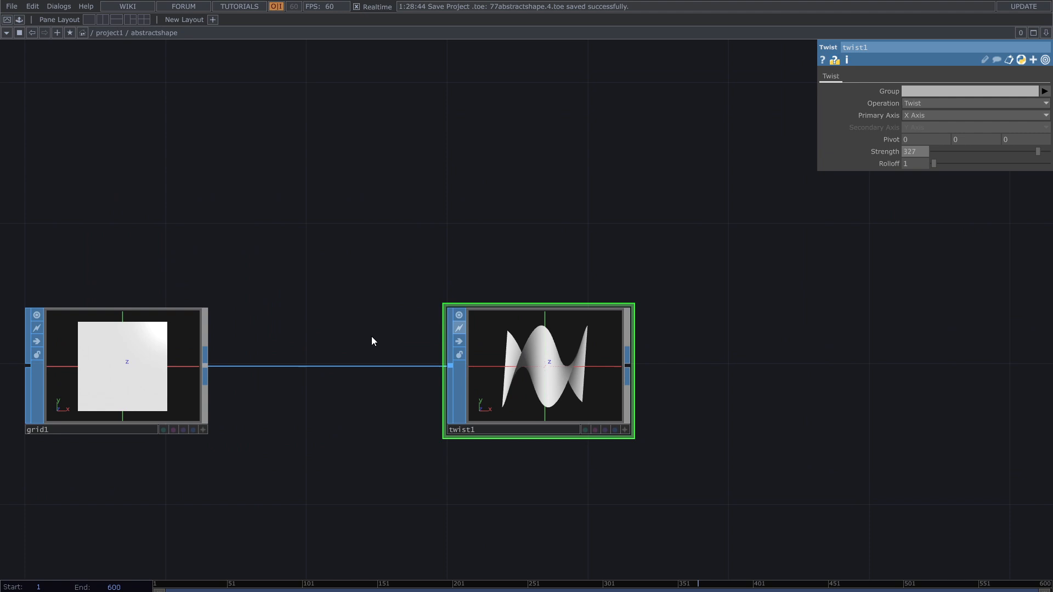
{"action": "left_click", "coordinate": [117, 369]}
{"action": "type", "text": "ge"}
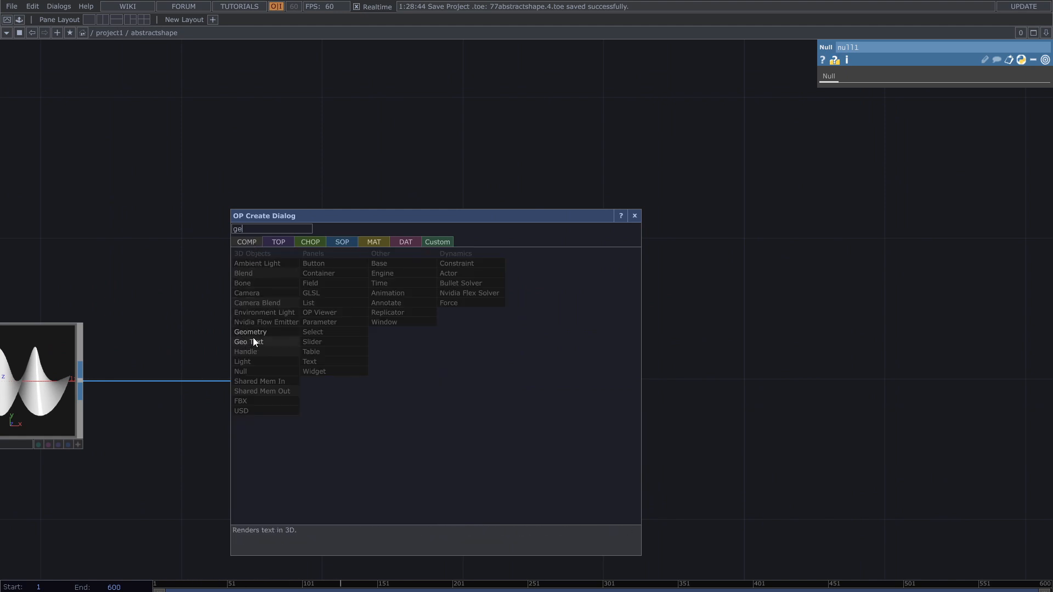
Step: Create a Geometry COMP geo1 and a Camera COMP, and start a Render TOP for the sheet
{"action": "left_click", "coordinate": [250, 331]}
{"action": "type", "text": "ca"}
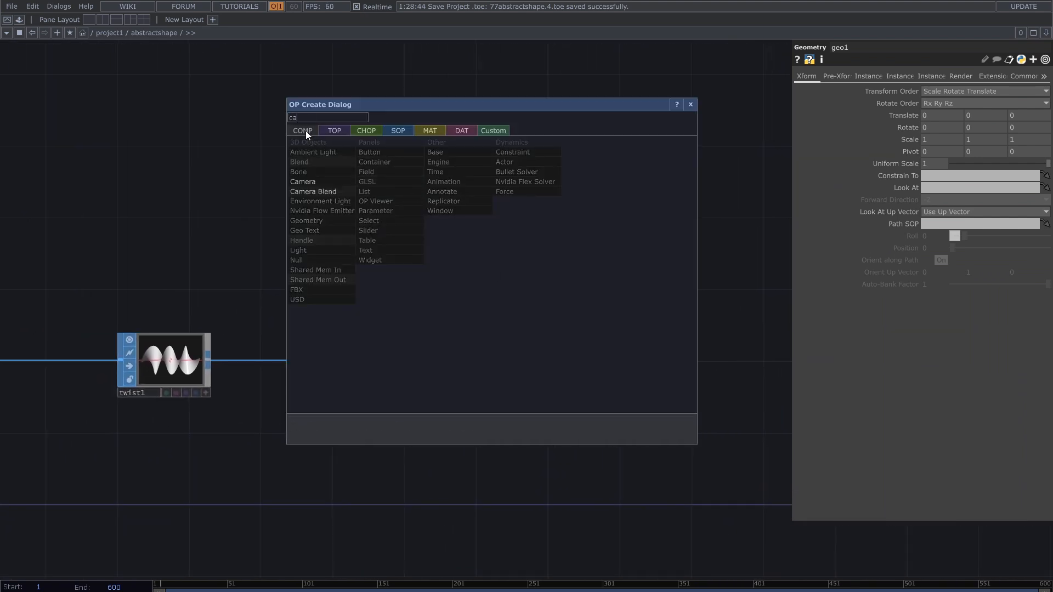
{"action": "left_click", "coordinate": [303, 181]}
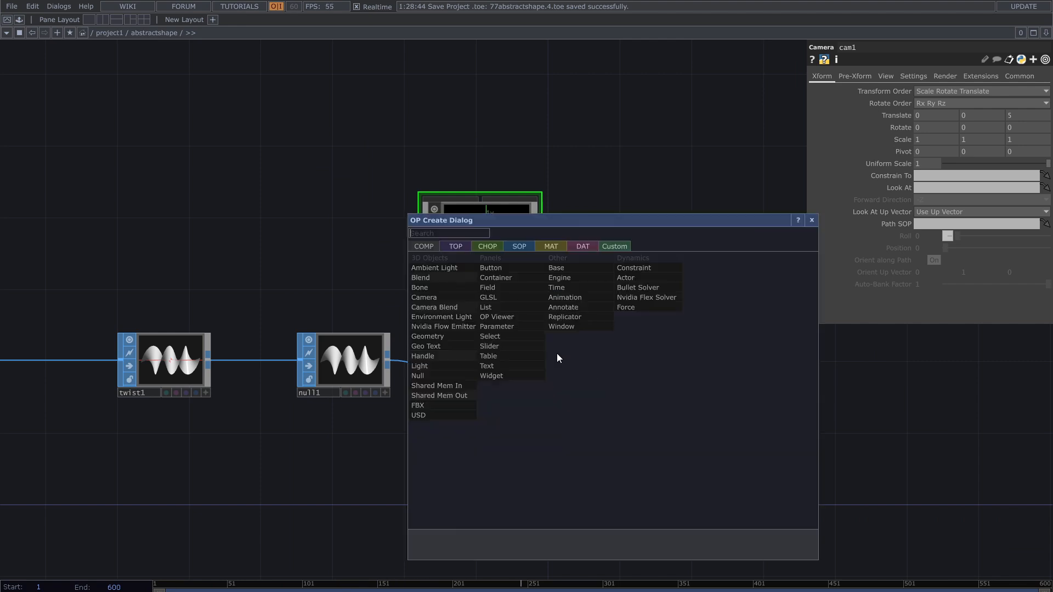
{"action": "type", "text": "re"}
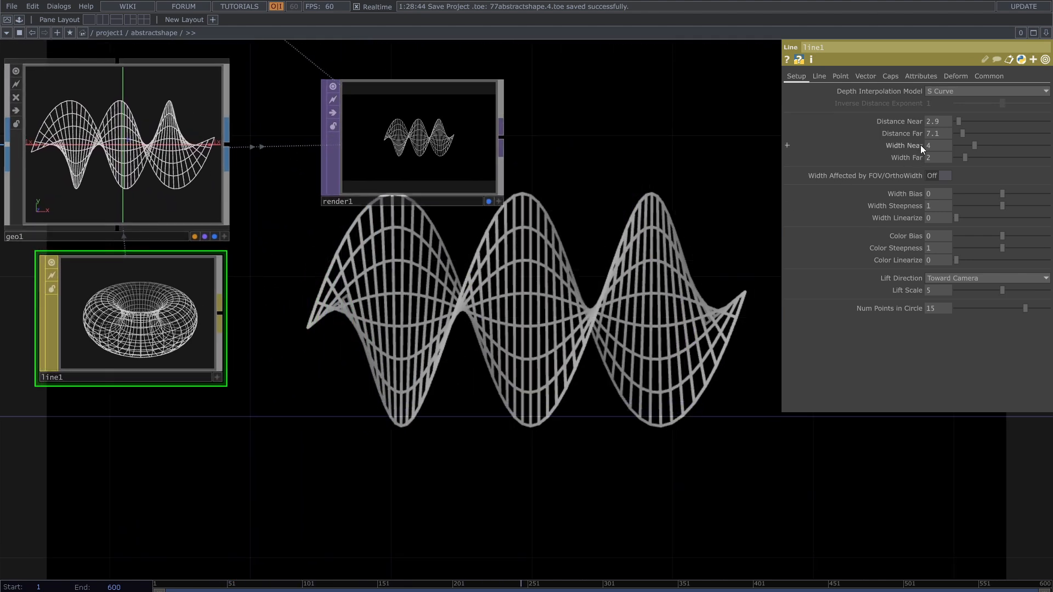
{"action": "mouse_move", "coordinate": [916, 132]}
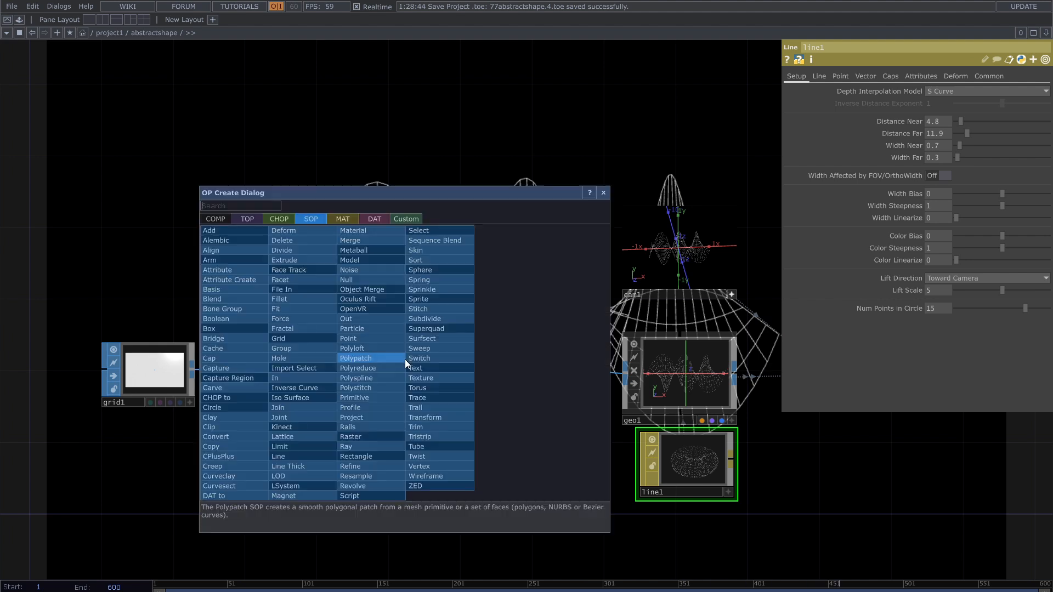
Step: Insert a Noise SOP into the grid/twist chain to distort the sheet
{"action": "type", "text": "m"}
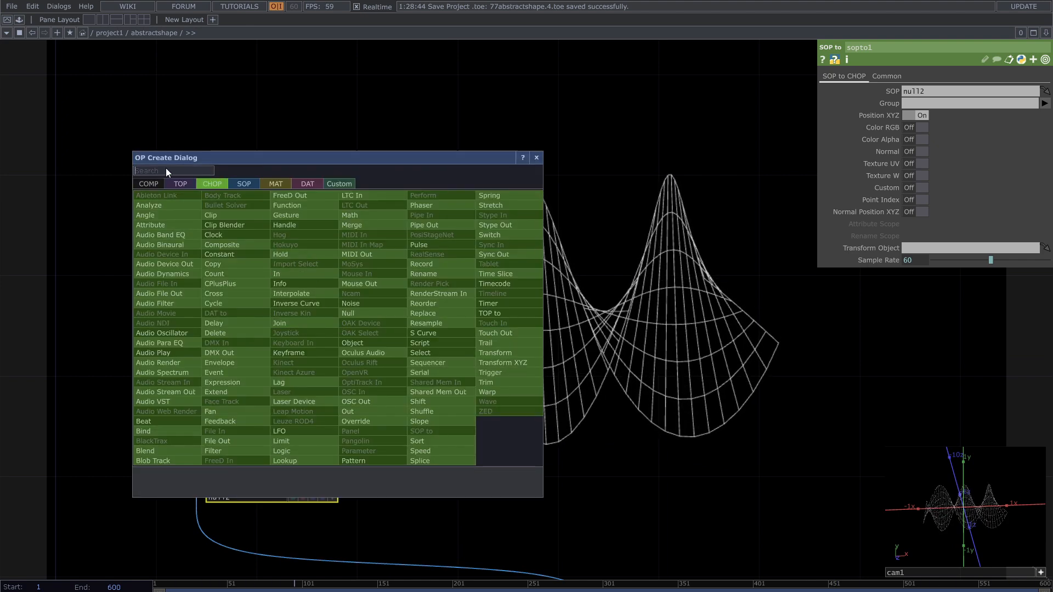
Step: Add a Null CHOP after sopto1 and a CHOP to SOP (chopto1) rebuilding geometry from tx, ty, tz
{"action": "type", "text": "n"}
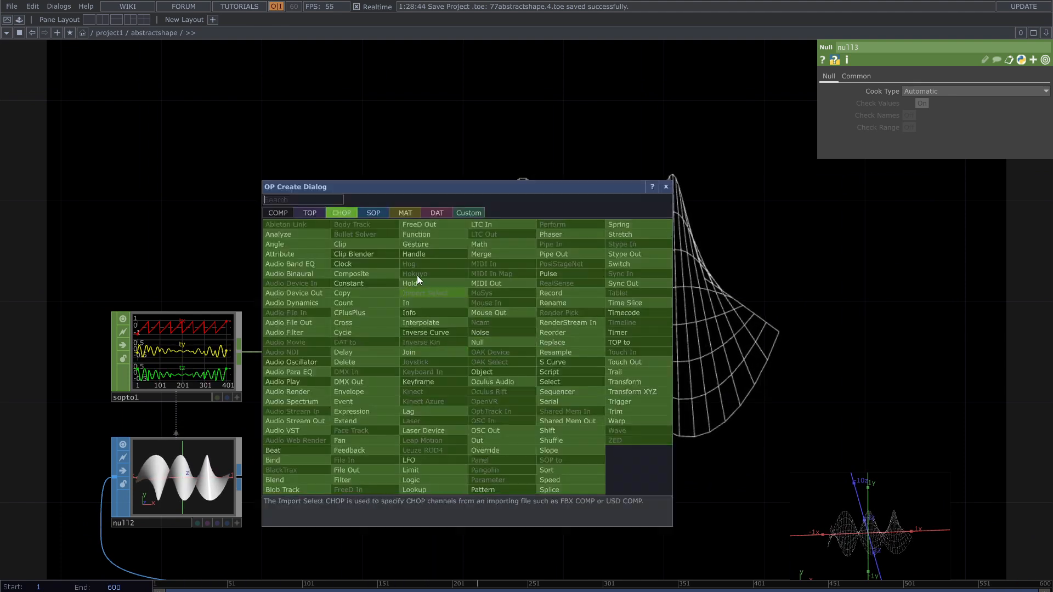
{"action": "left_click", "coordinate": [373, 213]}
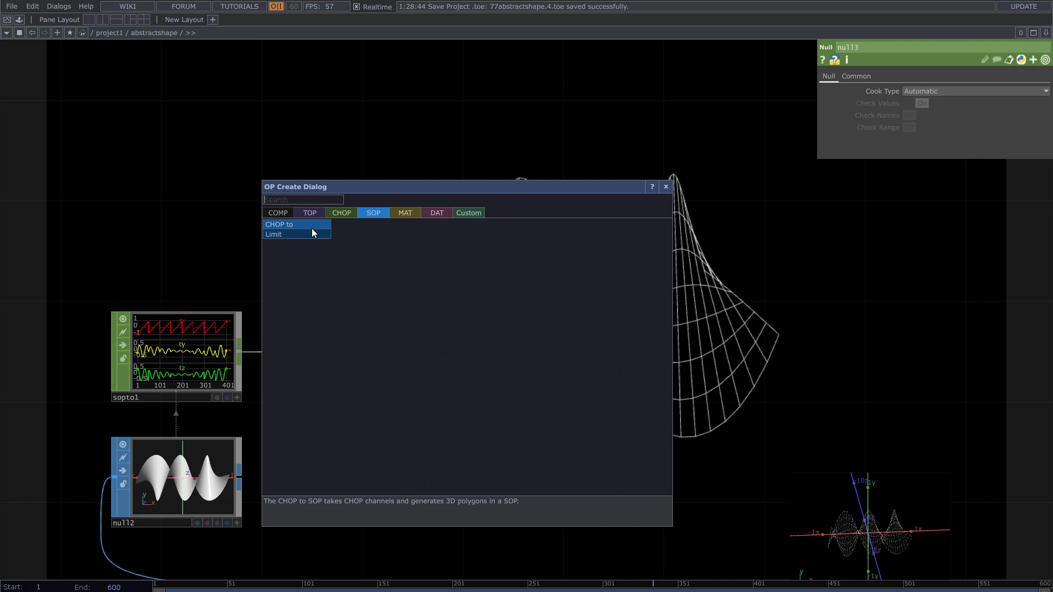
{"action": "left_click", "coordinate": [279, 224]}
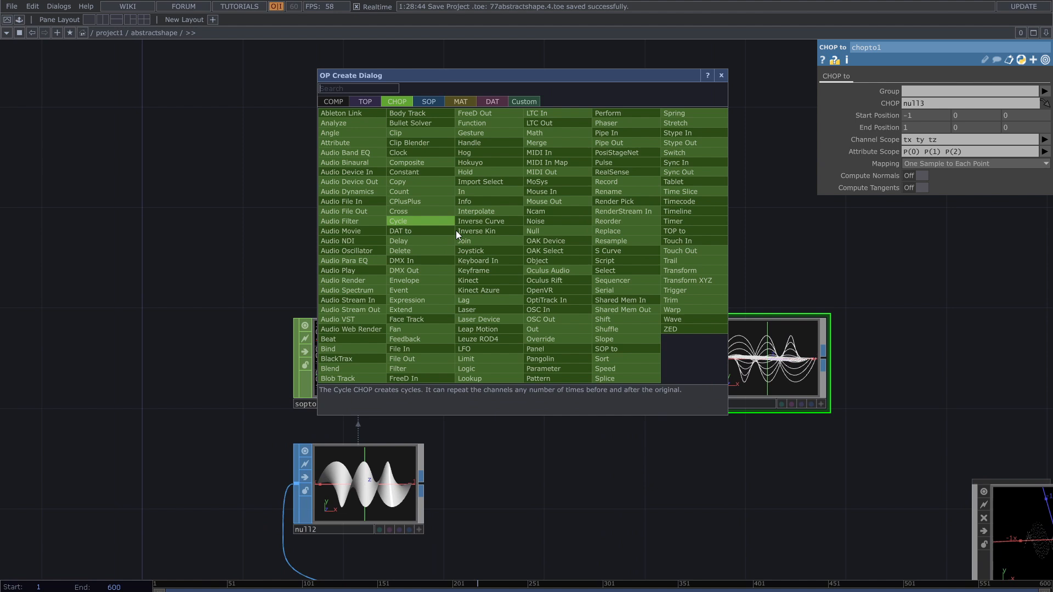
{"action": "mouse_move", "coordinate": [468, 379]}
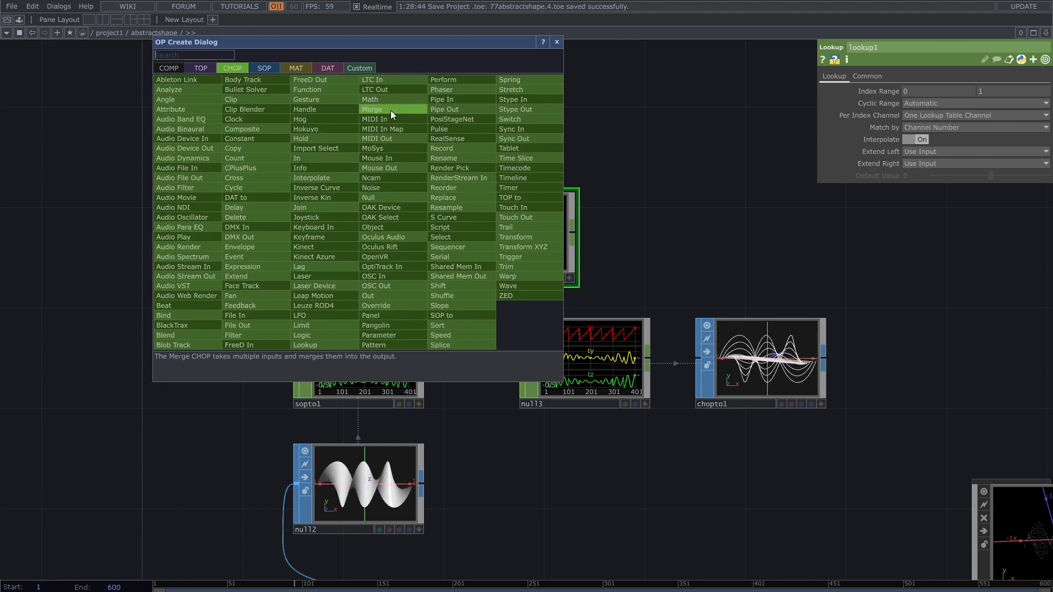
{"action": "mouse_move", "coordinate": [379, 247]}
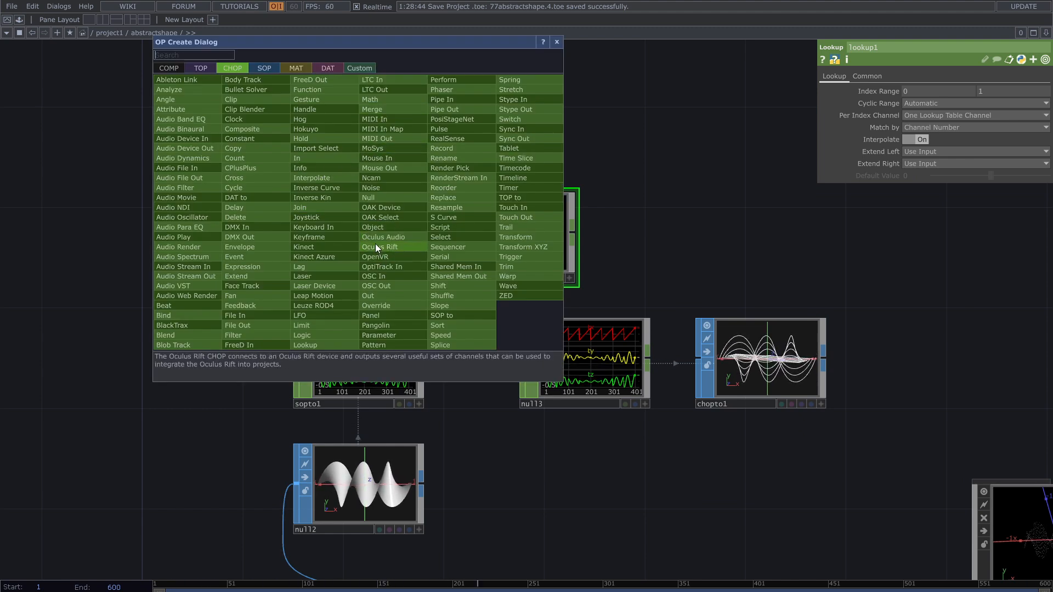
{"action": "mouse_move", "coordinate": [370, 188]}
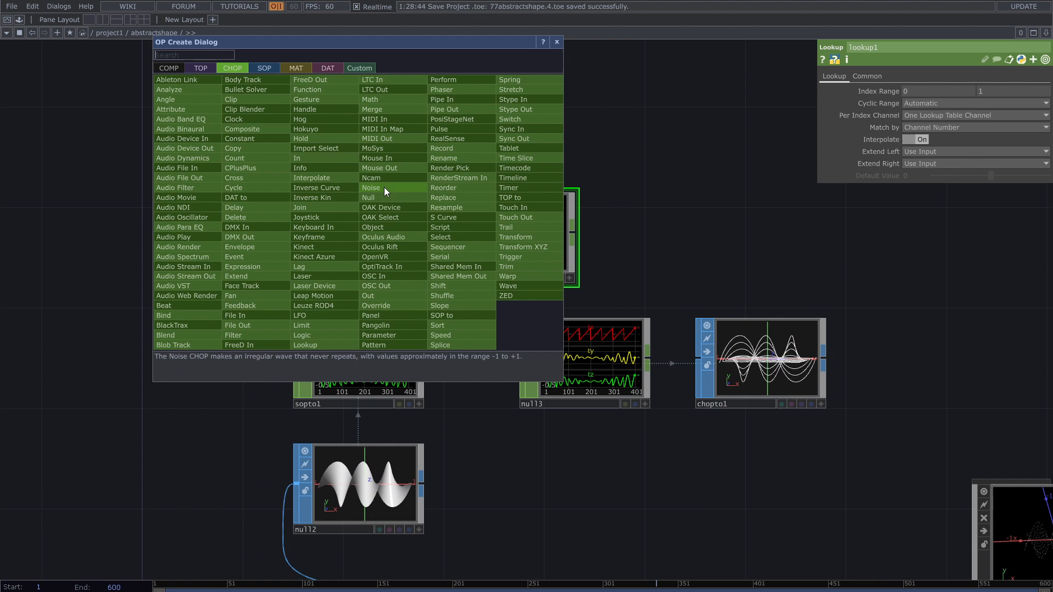
Step: Create a sparse Noise CHOP noise2 to drive the lookup remapping sopto1's channels
{"action": "left_click", "coordinate": [370, 187]}
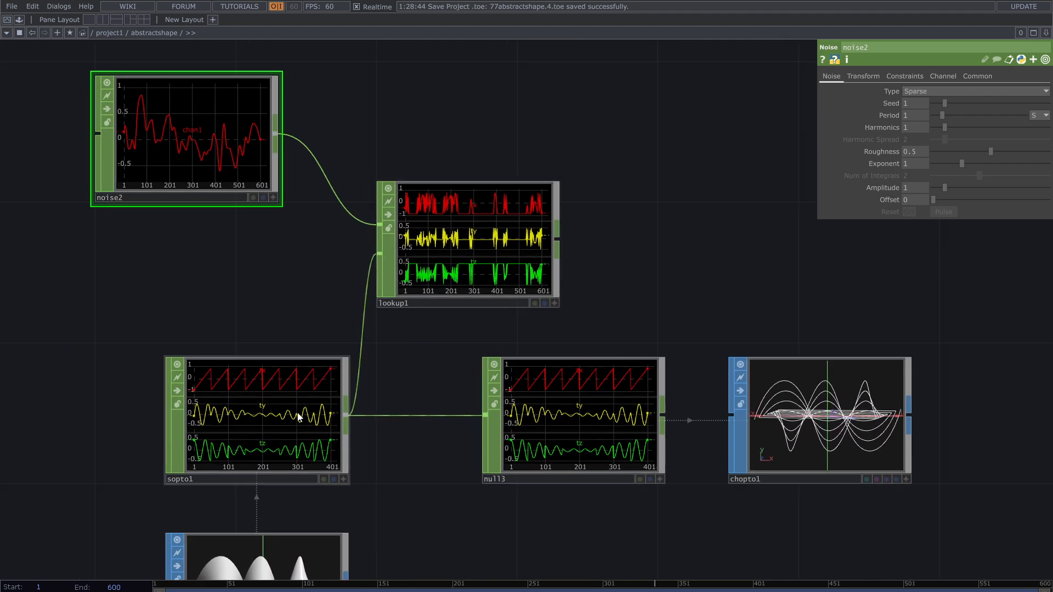
{"action": "mouse_move", "coordinate": [559, 231]}
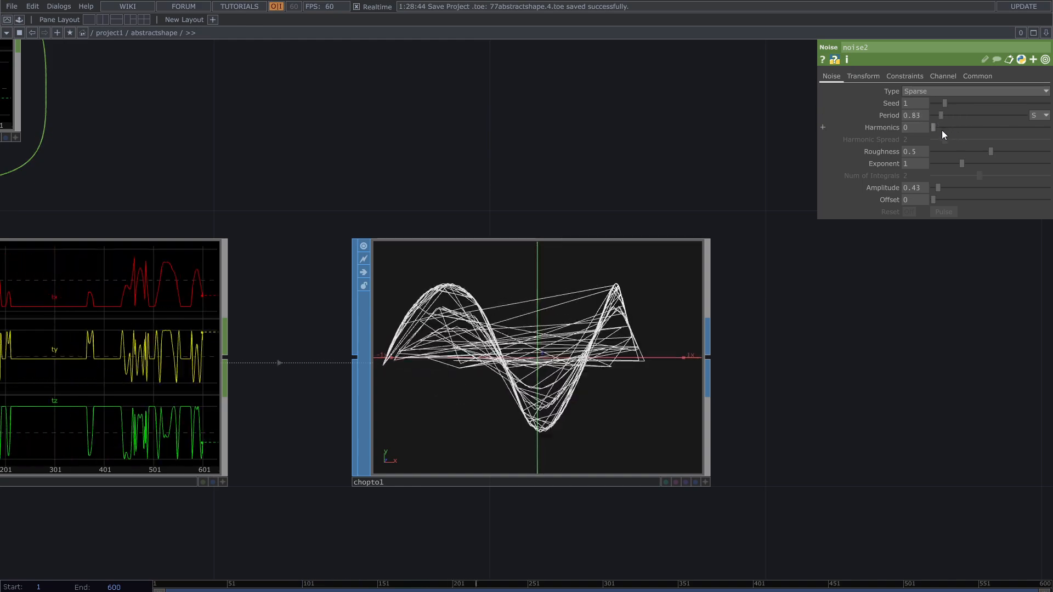
Step: Set noise2 harmonics to 0 to shape the tangled line strokes
{"action": "left_click", "coordinate": [863, 76]}
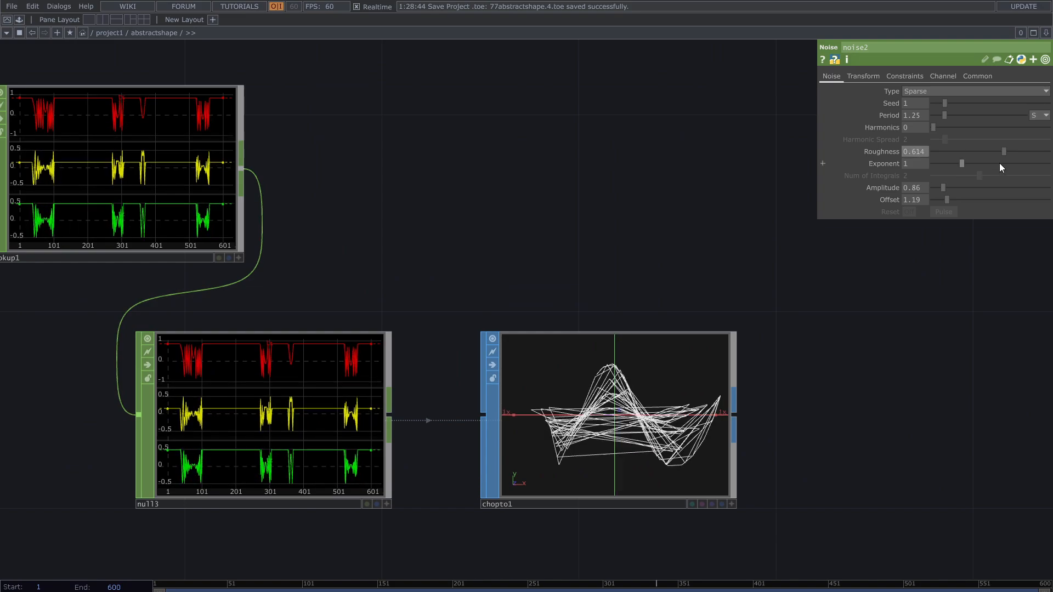
Step: Set noise2 roughness to 0.614, with period 1.25, offset 1.19, harmonics 9, amplitude 0.38
{"action": "left_click", "coordinate": [1006, 127]}
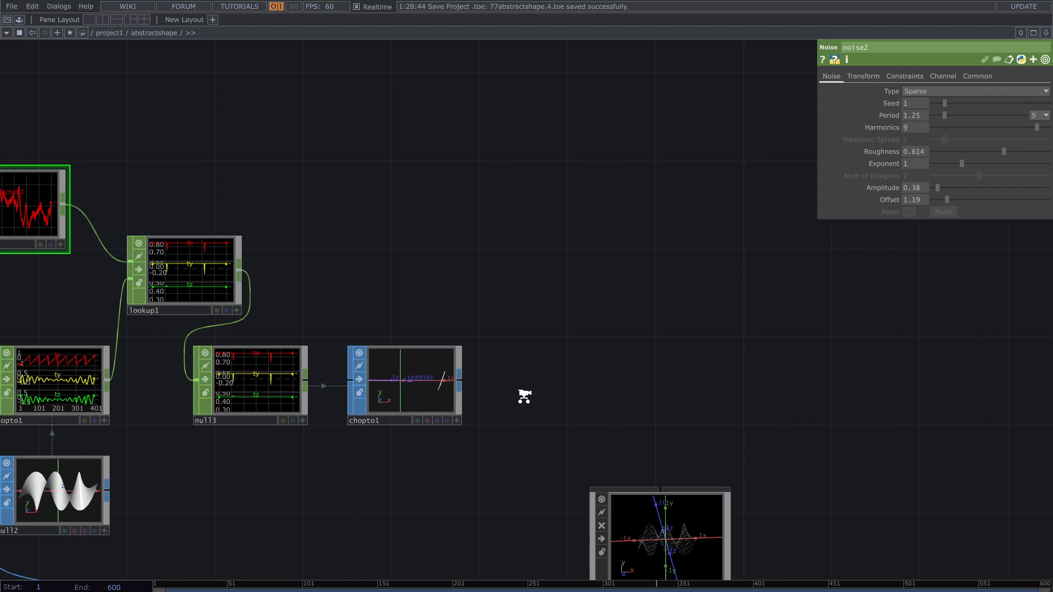
{"action": "scroll", "scroll_direction": "down", "scroll_amount": 3}
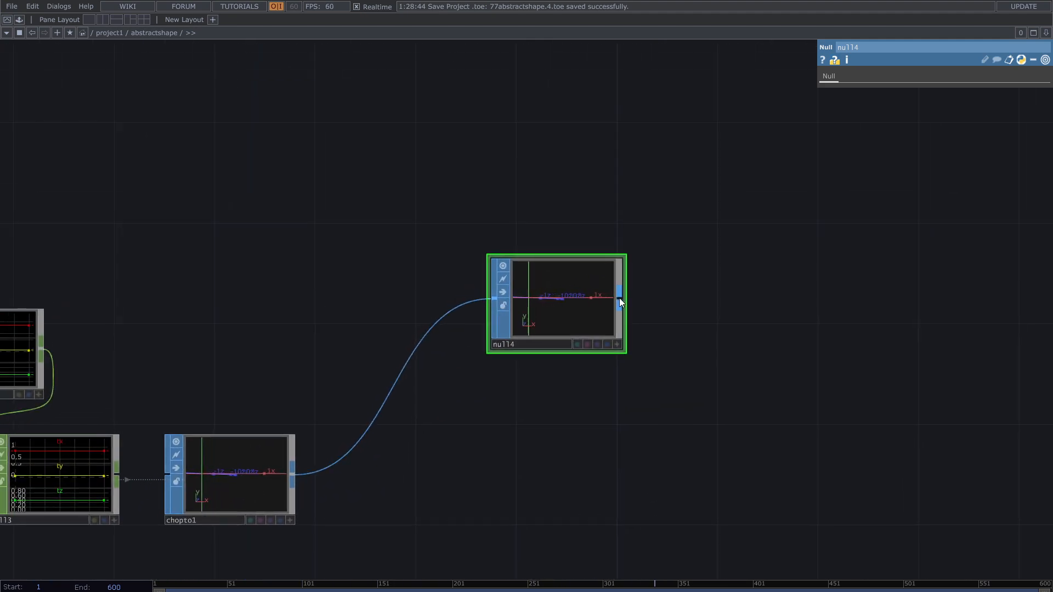
Step: Add geo2 fed by null4 and a Render TOP render2 using cam1 for the noise-driven lines
{"action": "scroll", "scroll_direction": "down", "scroll_amount": 3}
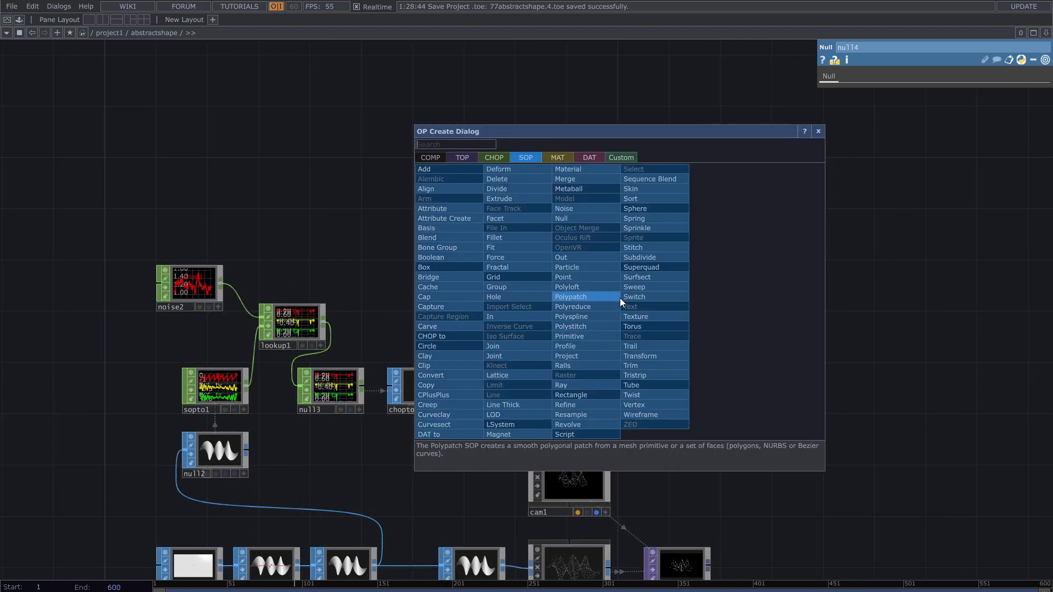
{"action": "left_click", "coordinate": [430, 157]}
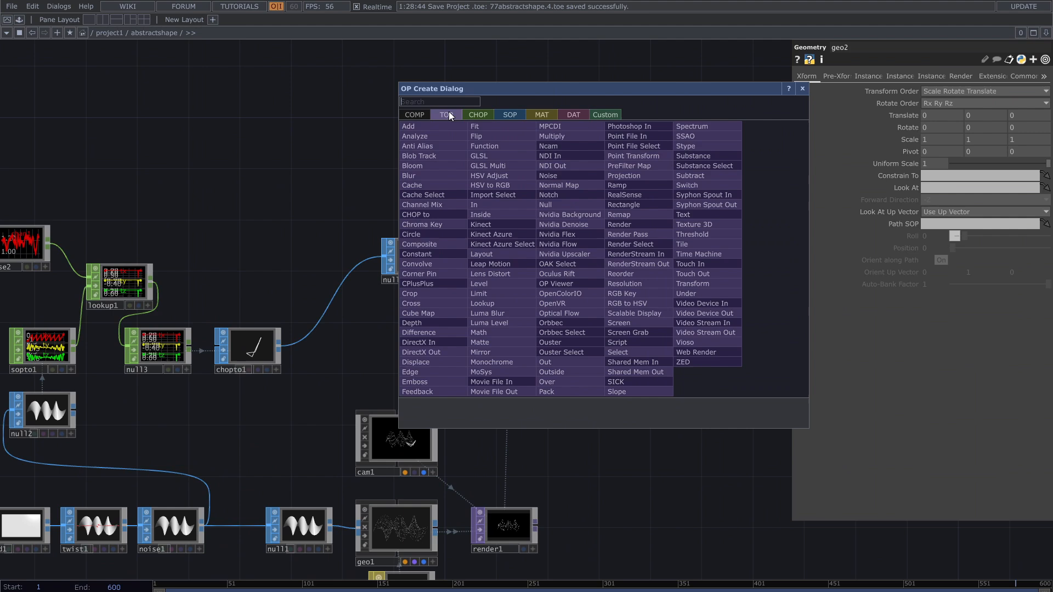
{"action": "mouse_move", "coordinate": [420, 156]}
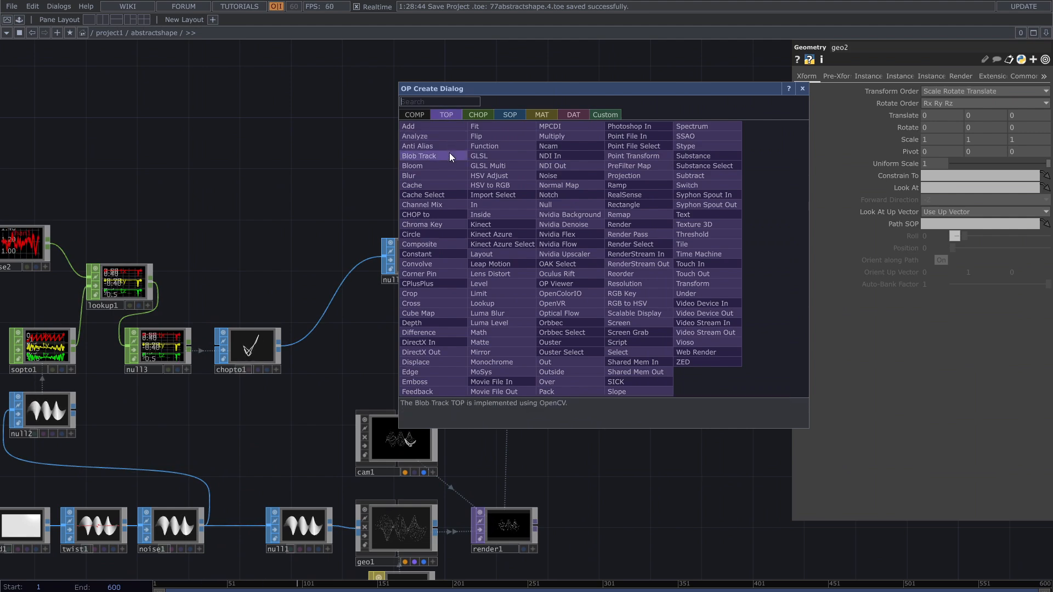
{"action": "type", "text": "re"}
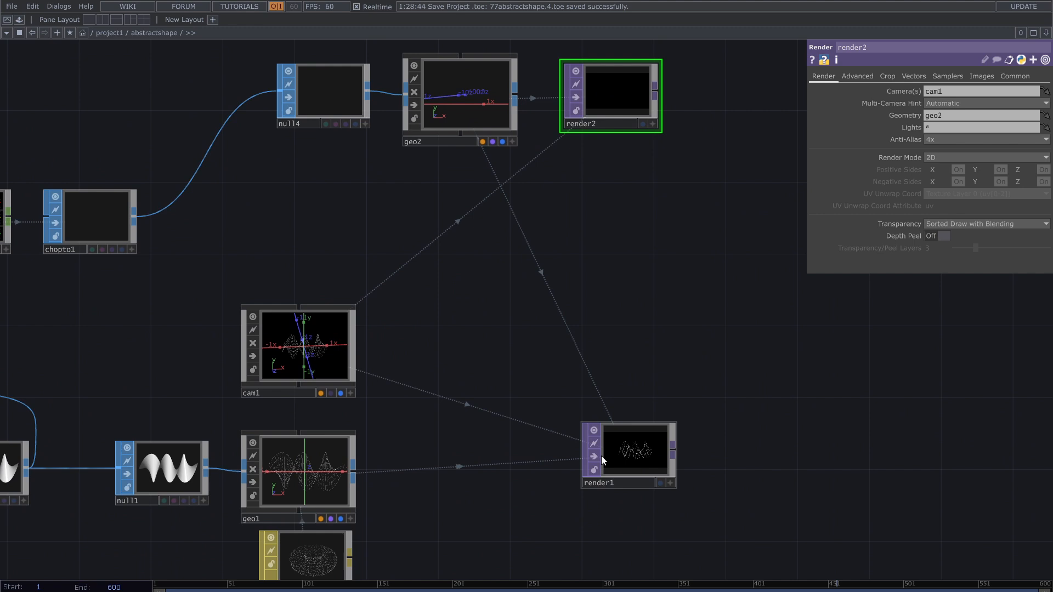
{"action": "left_click", "coordinate": [627, 449]}
{"action": "type", "text": "c"}
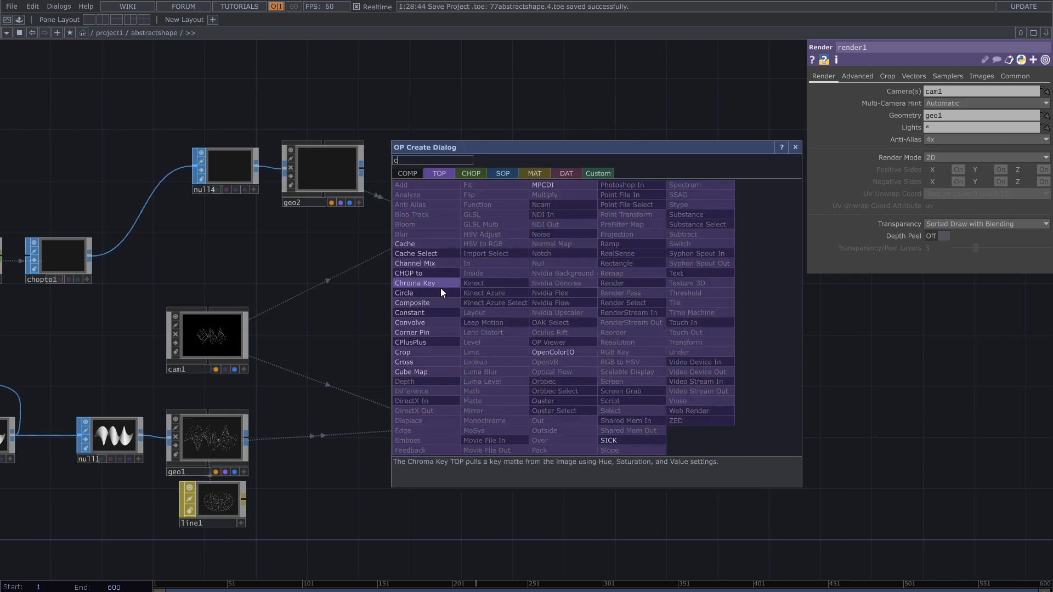
Step: Composite render2 over render1 in comp1 using the Over operation
{"action": "left_click", "coordinate": [412, 302]}
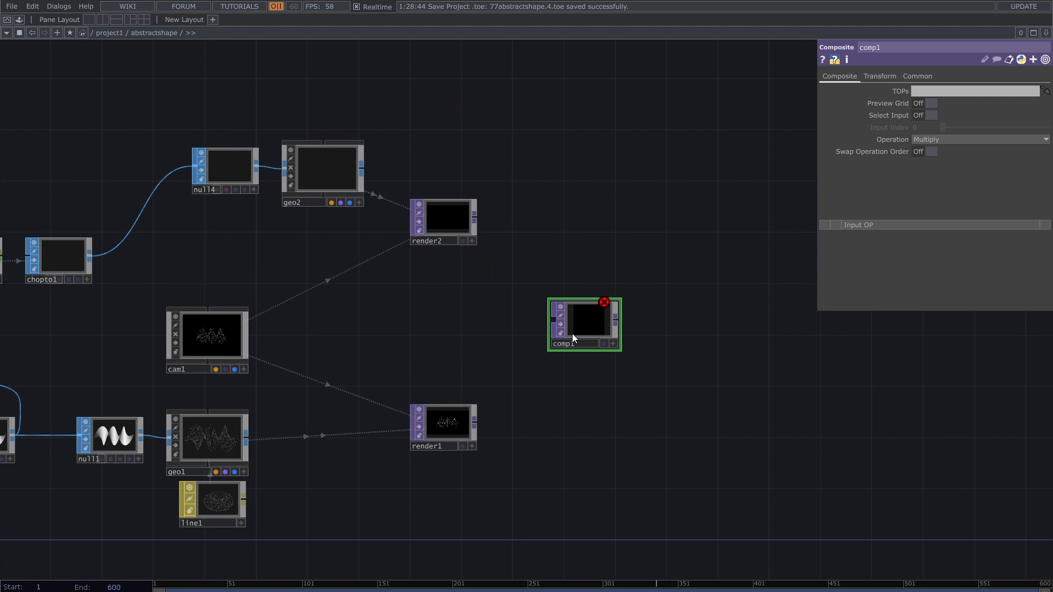
{"action": "left_click", "coordinate": [442, 427]}
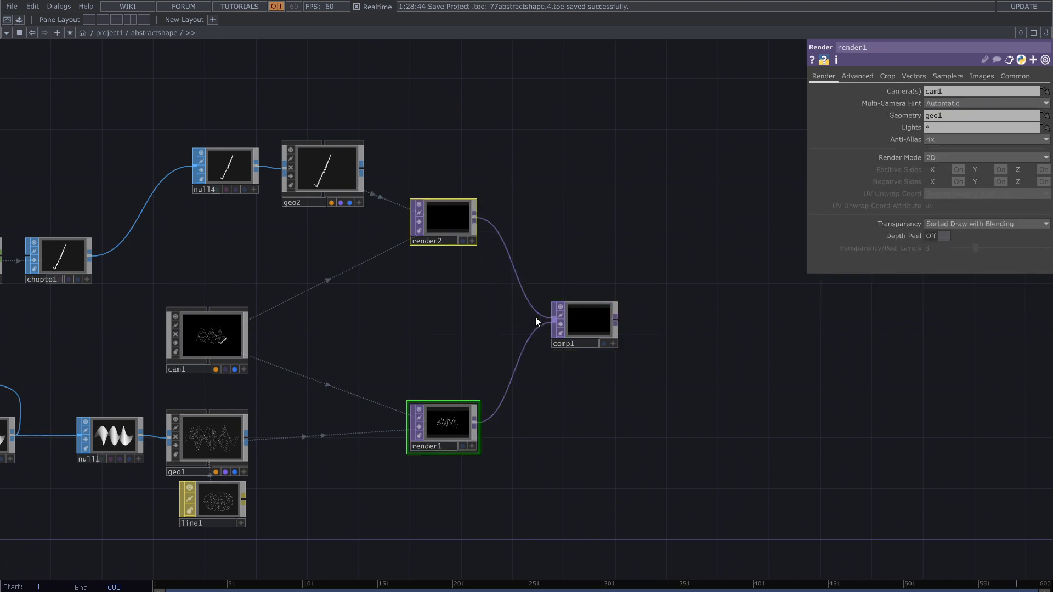
{"action": "left_click", "coordinate": [587, 319]}
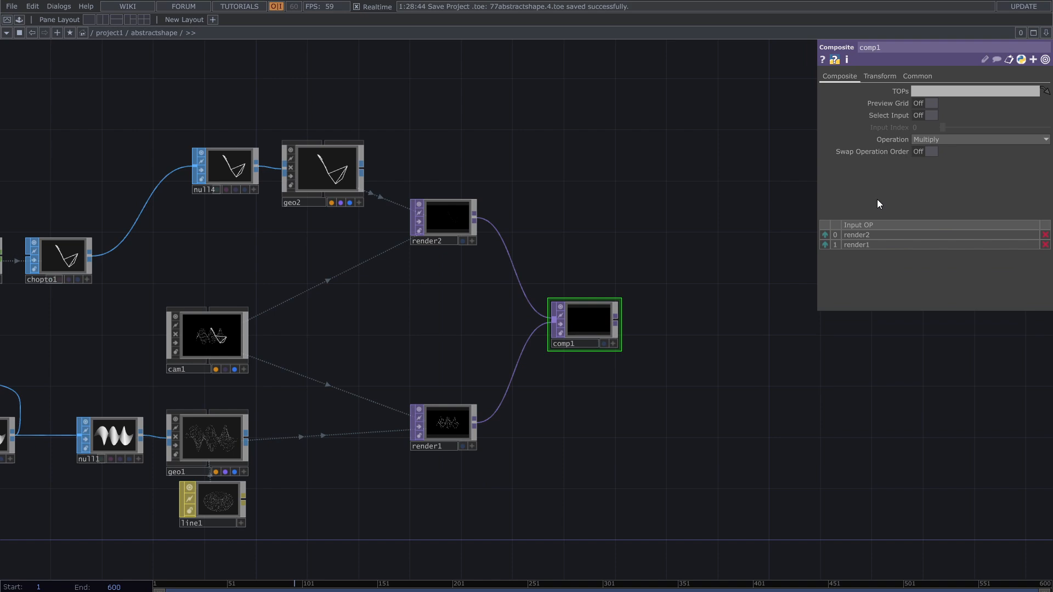
{"action": "left_click", "coordinate": [980, 140]}
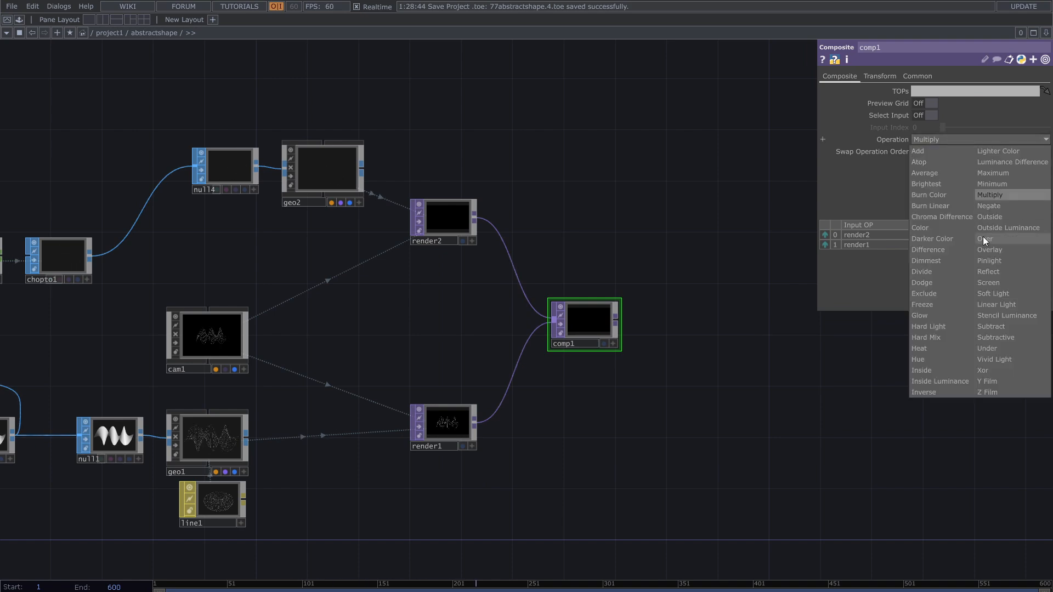
{"action": "left_click", "coordinate": [984, 239]}
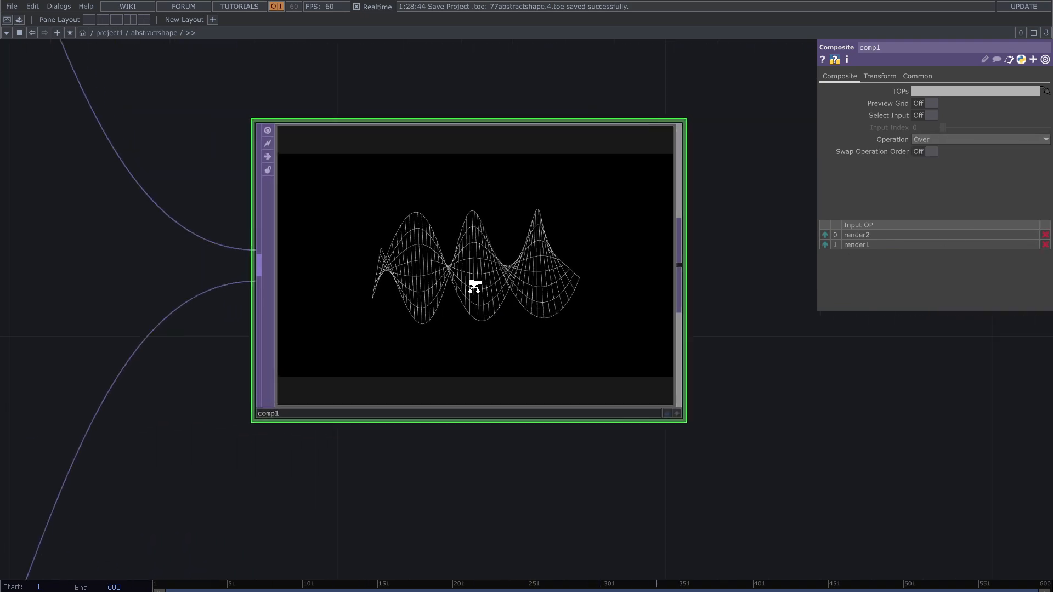
Step: Style geo2 with a new Line MAT line2: distance near 2.9, far 7.1, width near 1.3, far 2
{"action": "left_click", "coordinate": [931, 152]}
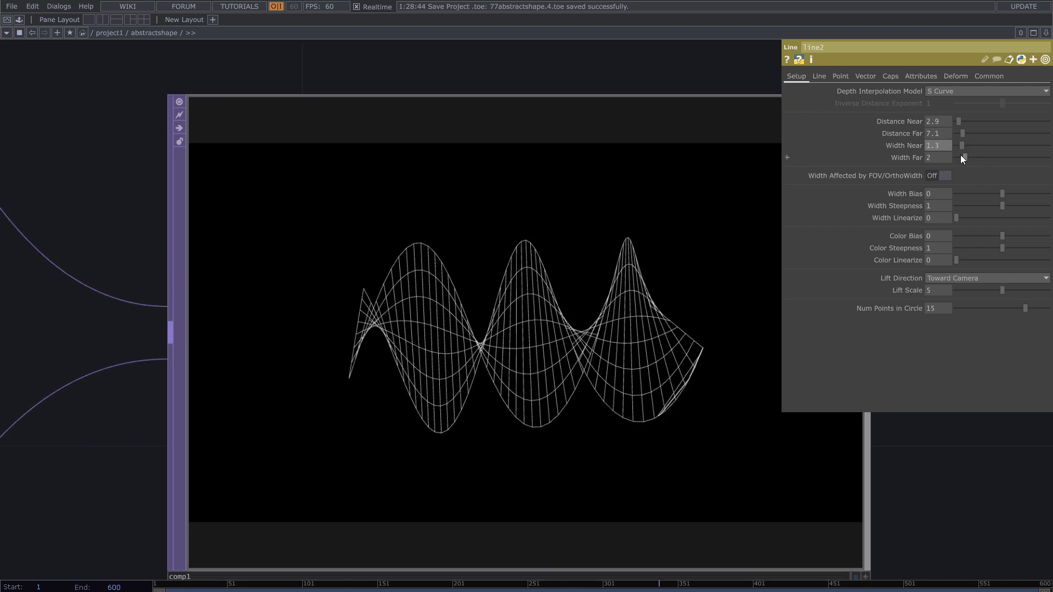
{"action": "left_click", "coordinate": [818, 75]}
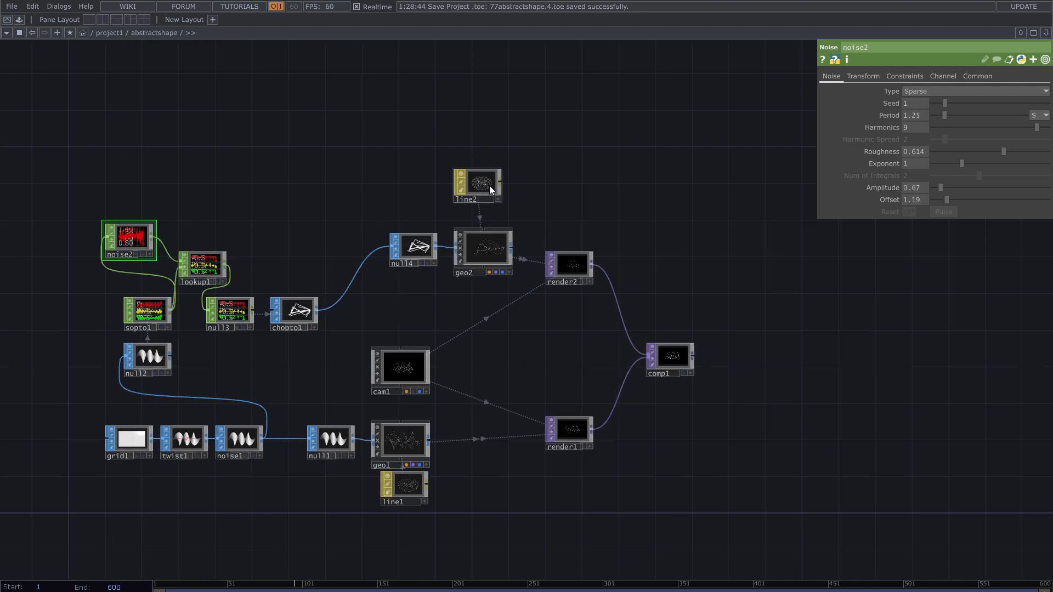
Step: Set line2's Line Near Color to red so the connecting lines render red
{"action": "left_click", "coordinate": [477, 183]}
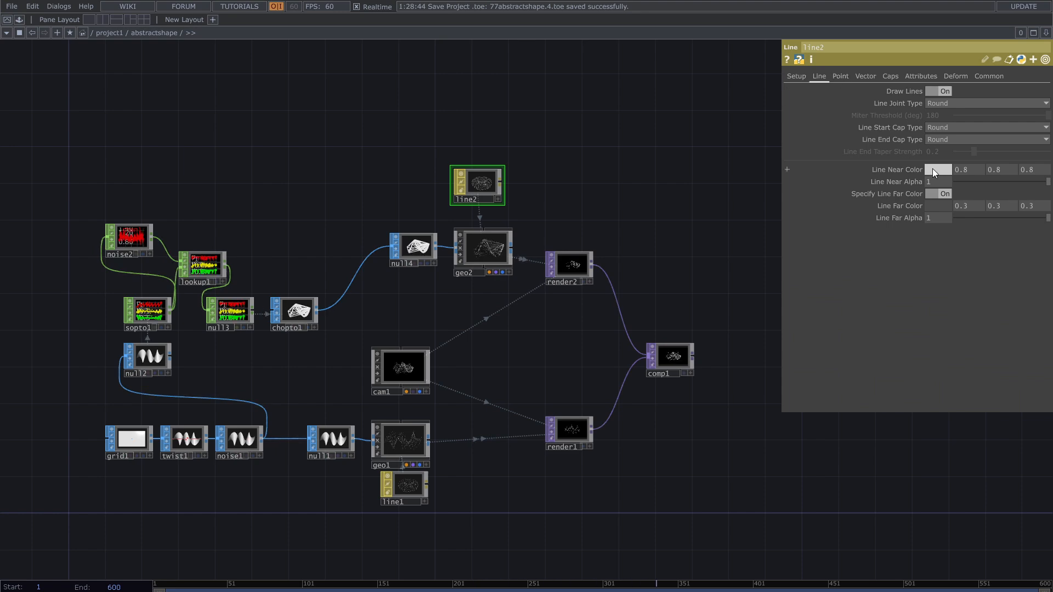
{"action": "left_click", "coordinate": [932, 169]}
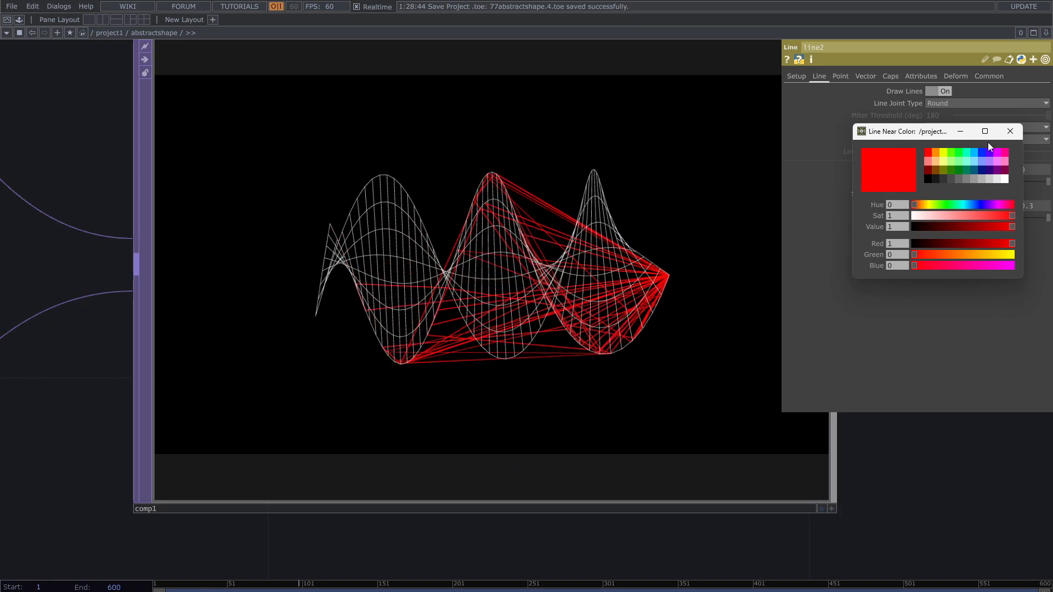
{"action": "left_click", "coordinate": [1009, 130]}
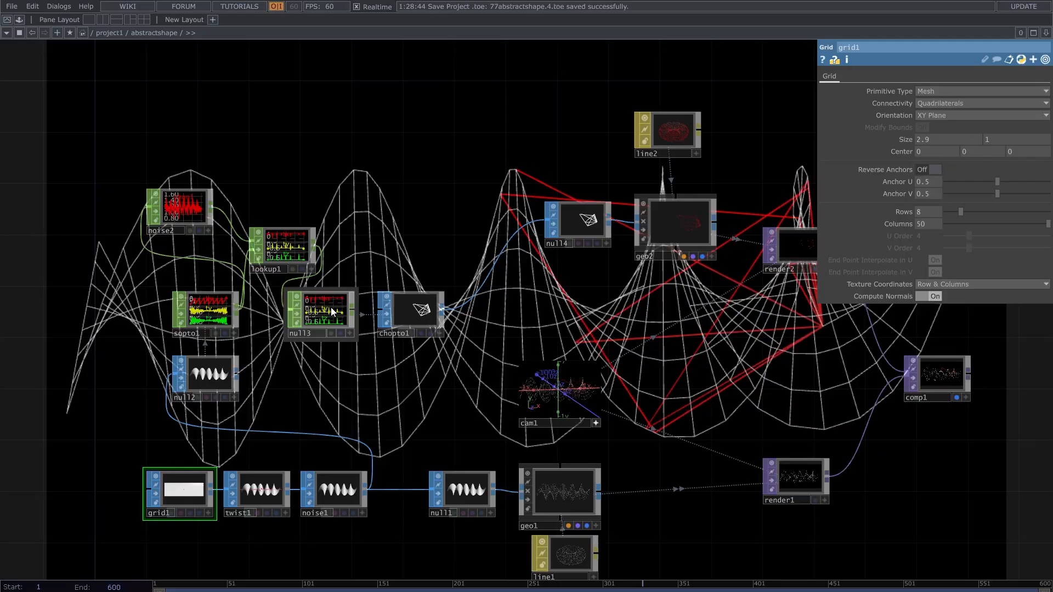
Step: On line2's Point page enable Draw Points, square type, point size multiplier 10
{"action": "left_click", "coordinate": [181, 208]}
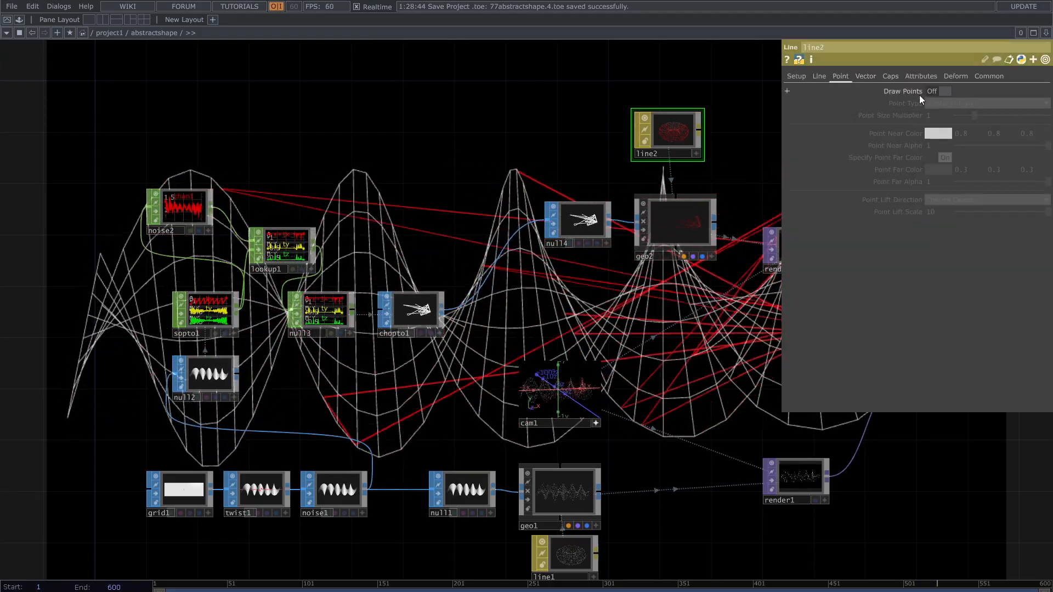
{"action": "left_click", "coordinate": [943, 91]}
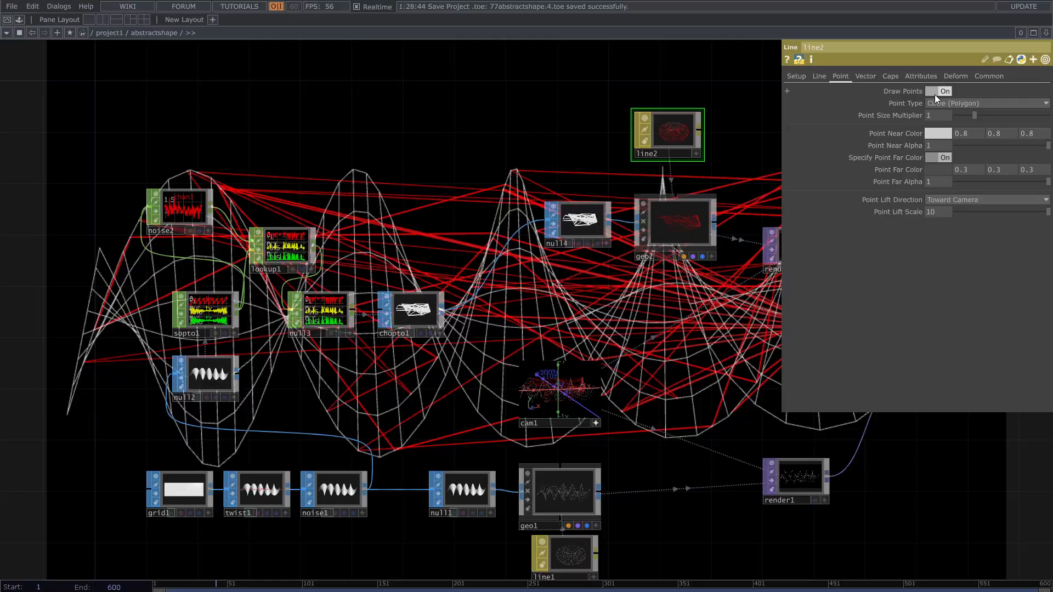
{"action": "left_click", "coordinate": [984, 103]}
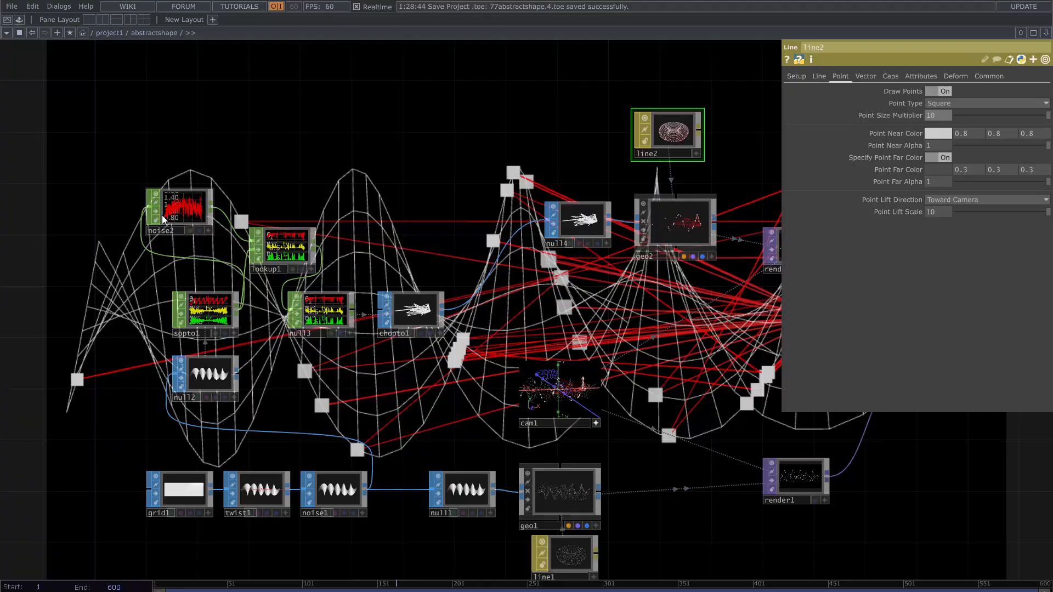
{"action": "left_click", "coordinate": [181, 211]}
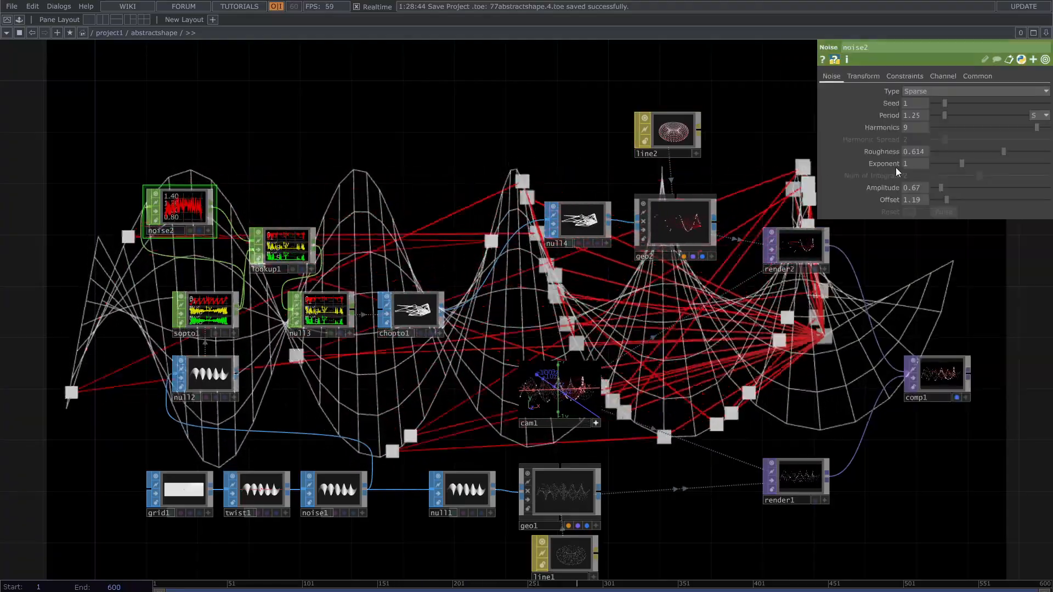
Step: Drive noise2 tz with absTime.seconds*.05 and smooth it: period 8.33, harmonics 1, roughness 0.038, amplitude 0.51
{"action": "left_click", "coordinate": [863, 76]}
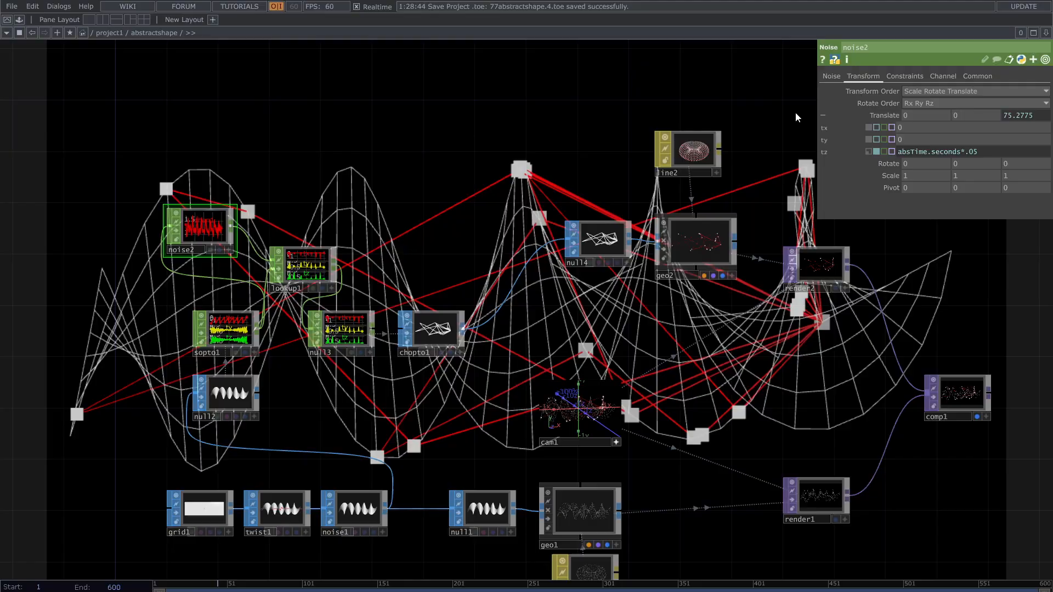
{"action": "left_click", "coordinate": [830, 75]}
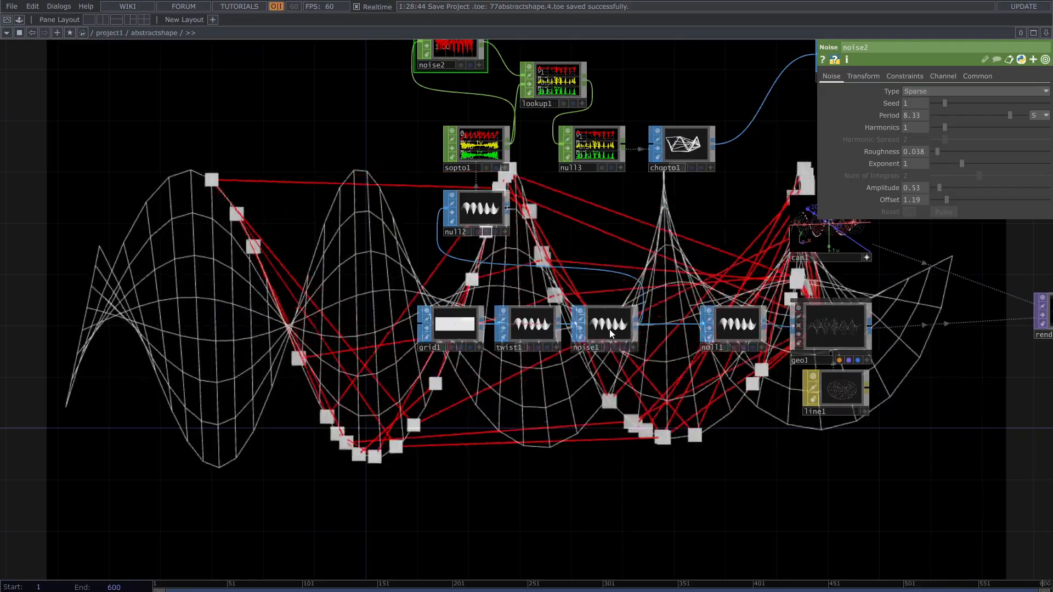
{"action": "left_click", "coordinate": [607, 325]}
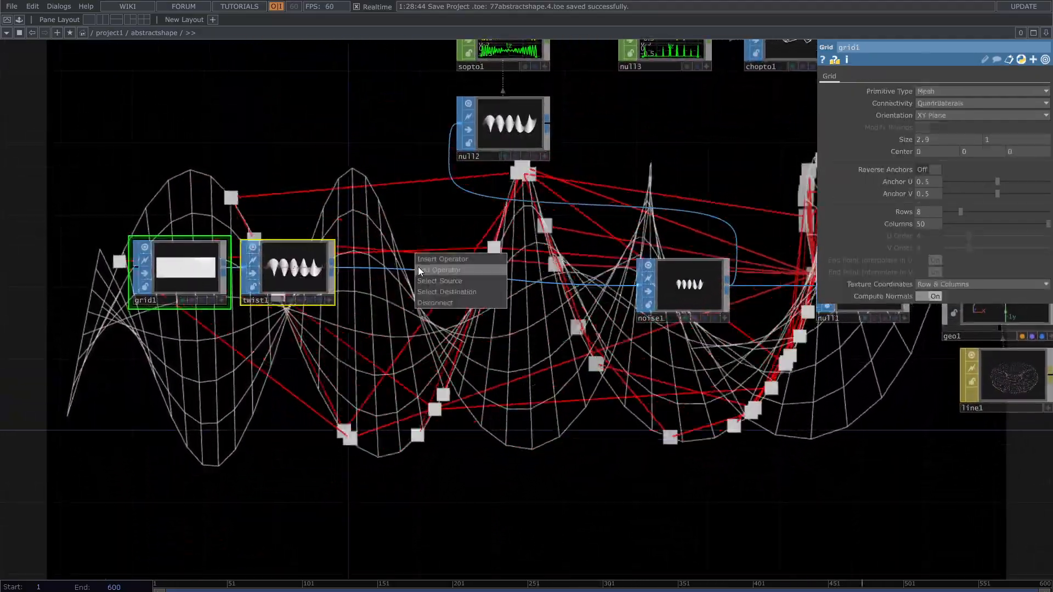
Step: Insert a Transform SOP between twist1 and noise1, and add an Out TOP after comp1
{"action": "left_click", "coordinate": [442, 270]}
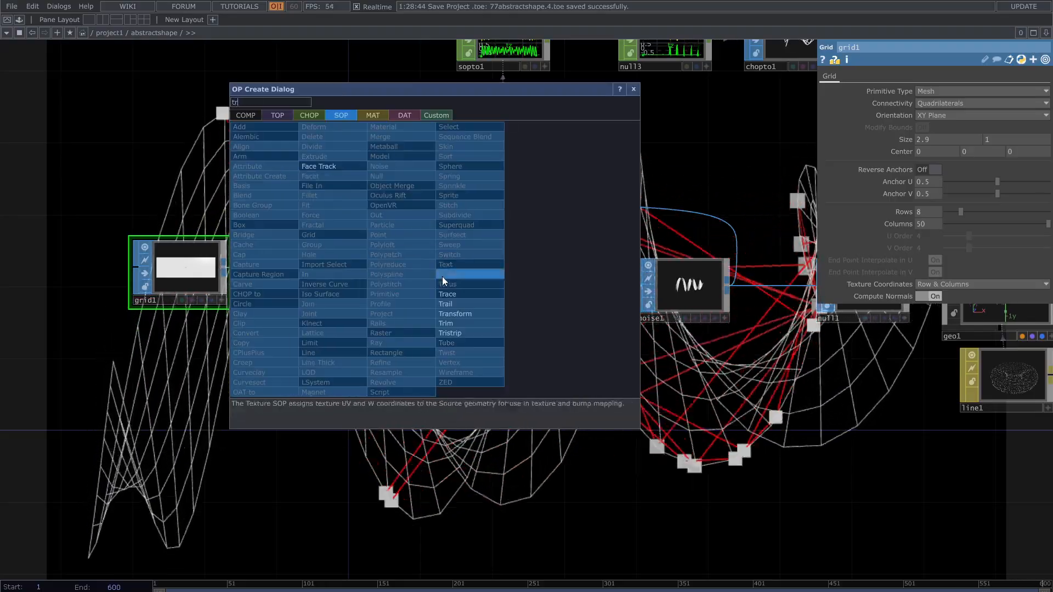
{"action": "left_click", "coordinate": [454, 313]}
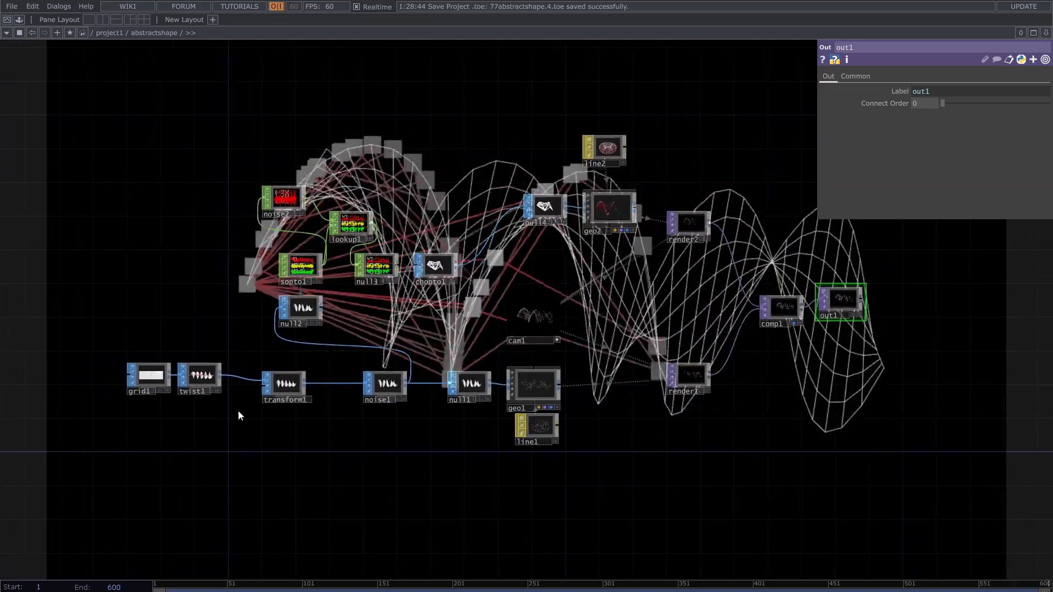
Step: Set grid1 to 300 columns and switch line2's near line color from red to white
{"action": "left_click", "coordinate": [150, 374]}
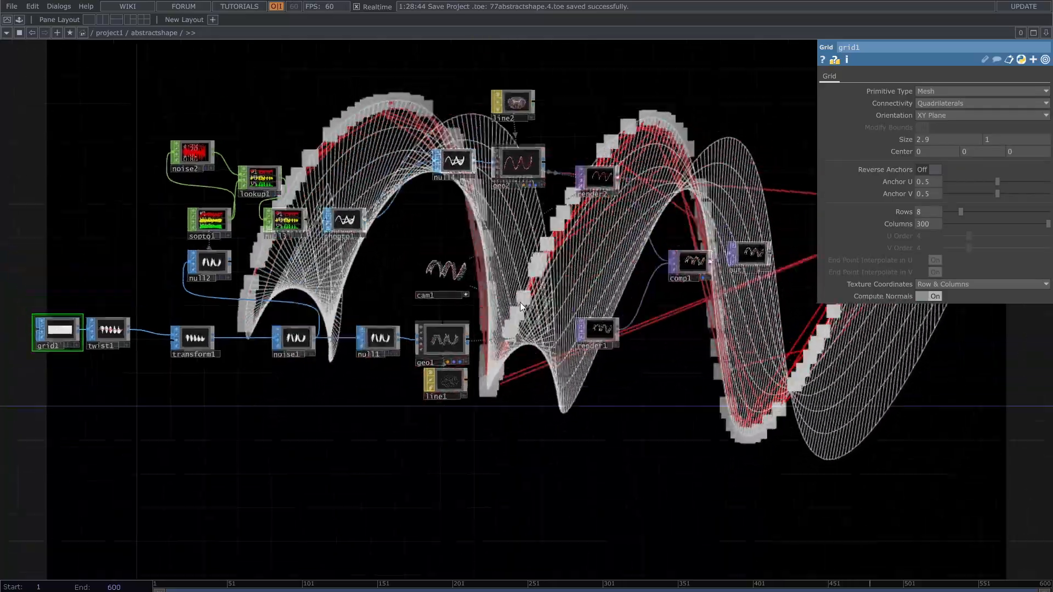
{"action": "left_click", "coordinate": [512, 101]}
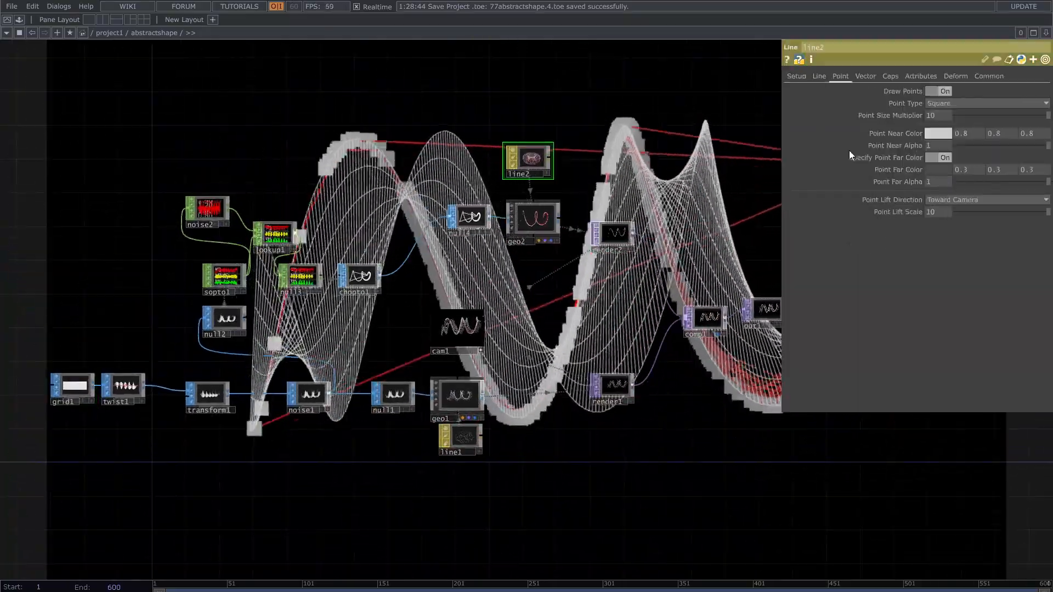
{"action": "left_click", "coordinate": [818, 76]}
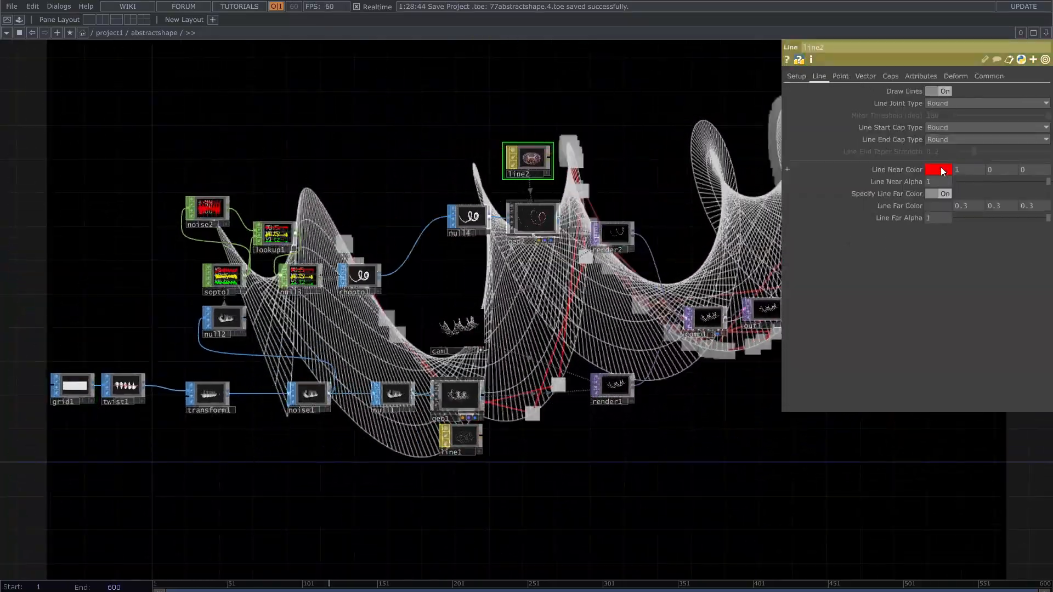
{"action": "left_click", "coordinate": [939, 169]}
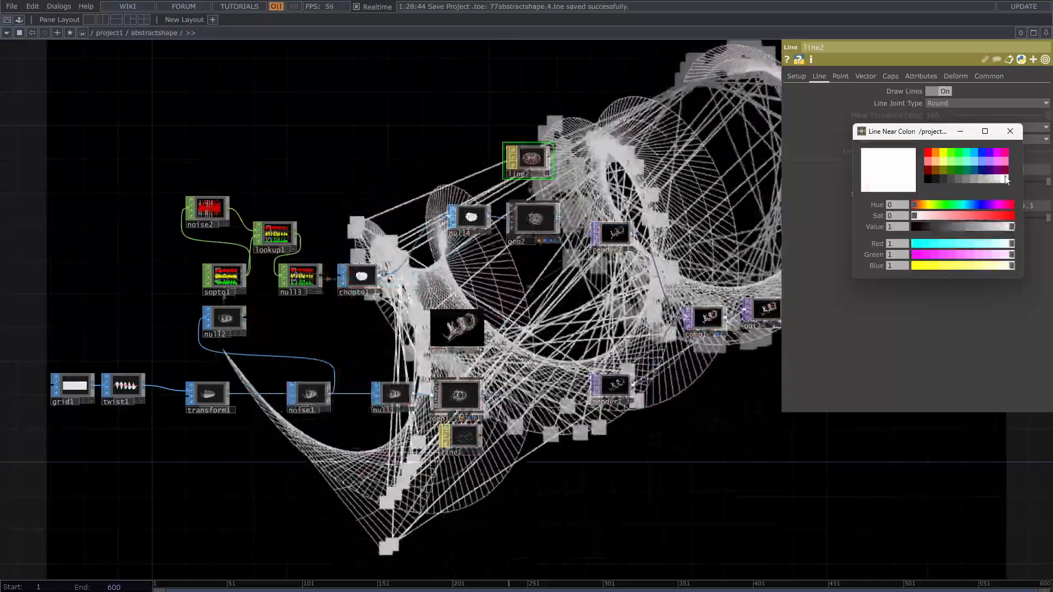
{"action": "left_click", "coordinate": [1009, 130]}
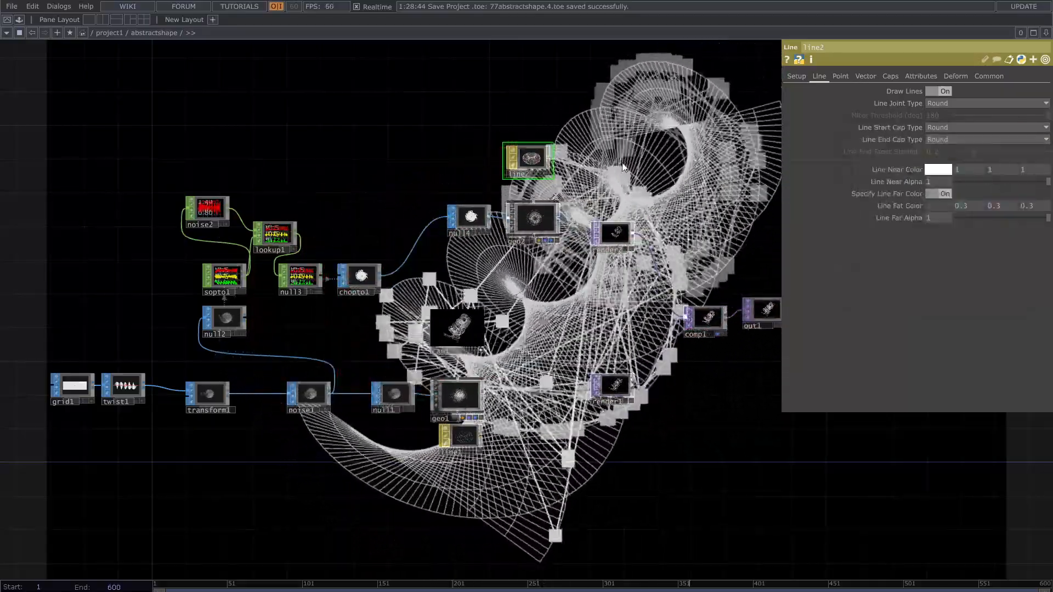